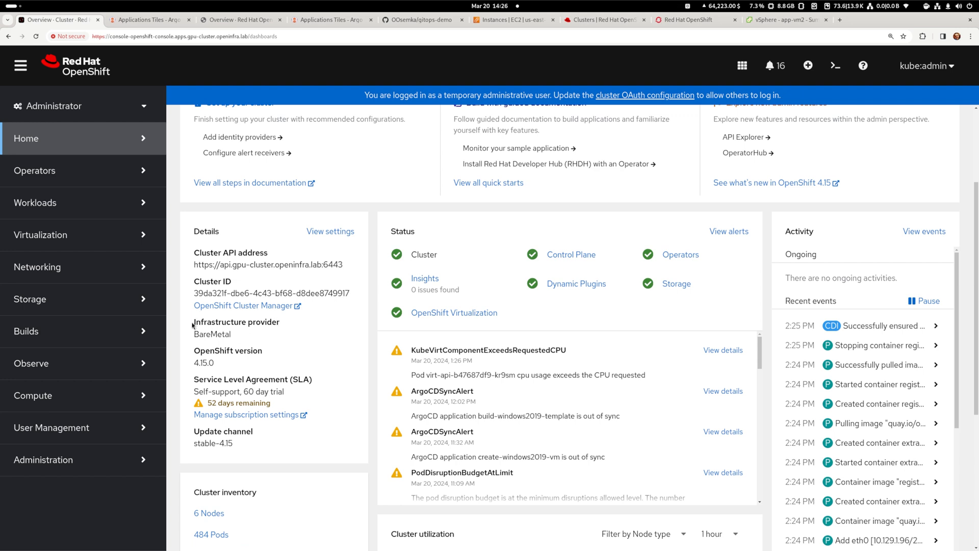
Highlight the bare metal infrastructure provider on the cluster dashboard before viewing the ROSA cluster
left_click_drag(193, 322, 238, 334)
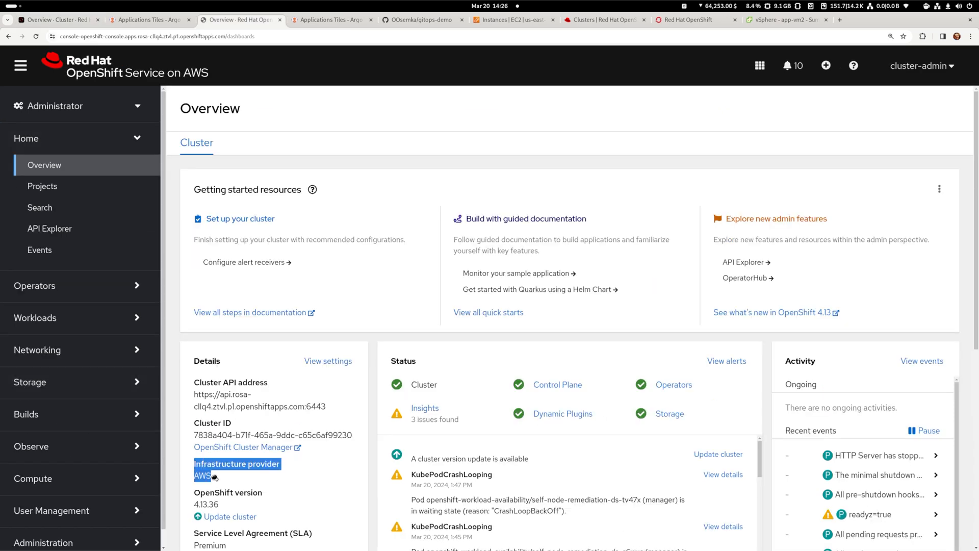
Select an m5d.metal baremetal-workers instance in EC2, then return to the managed clusters list
left_click(513, 19)
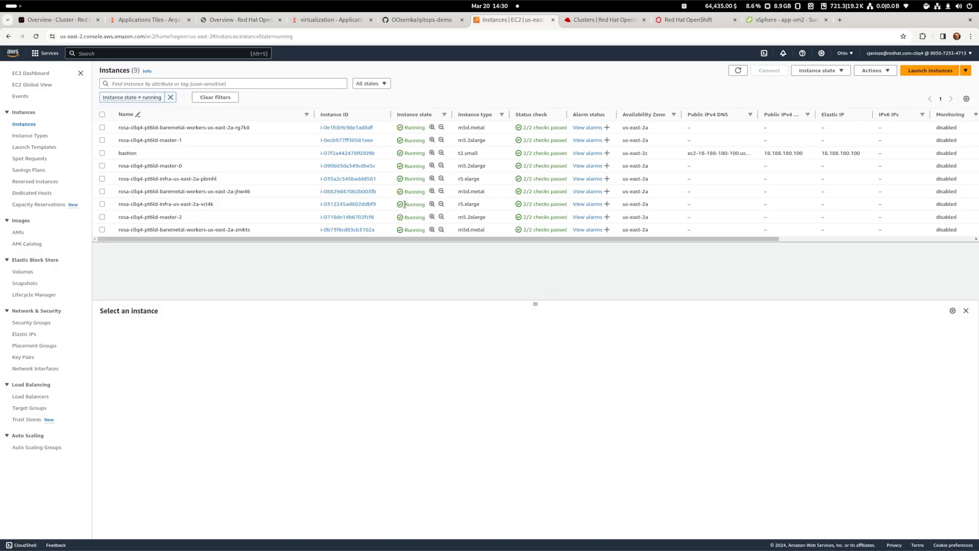
mouse_move(468, 230)
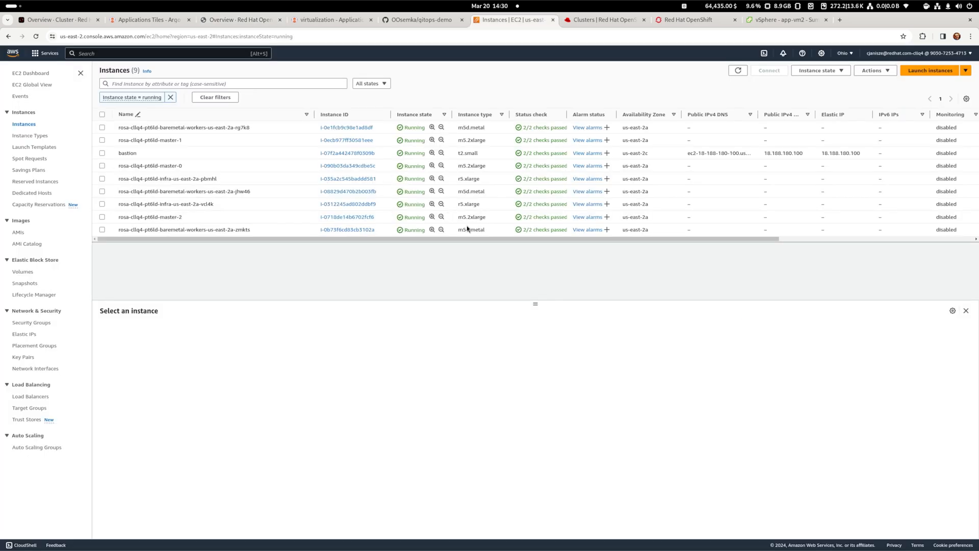
double_click(471, 230)
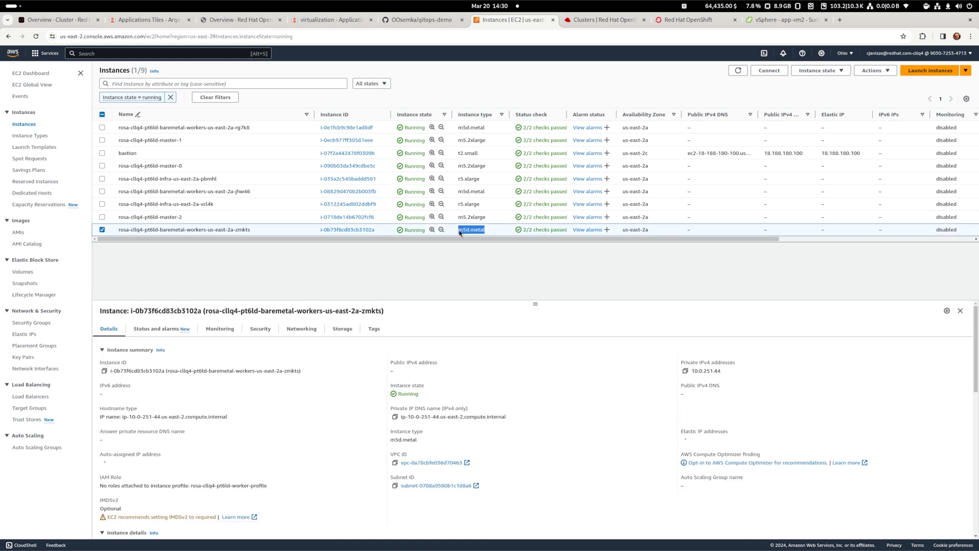
left_click(603, 19)
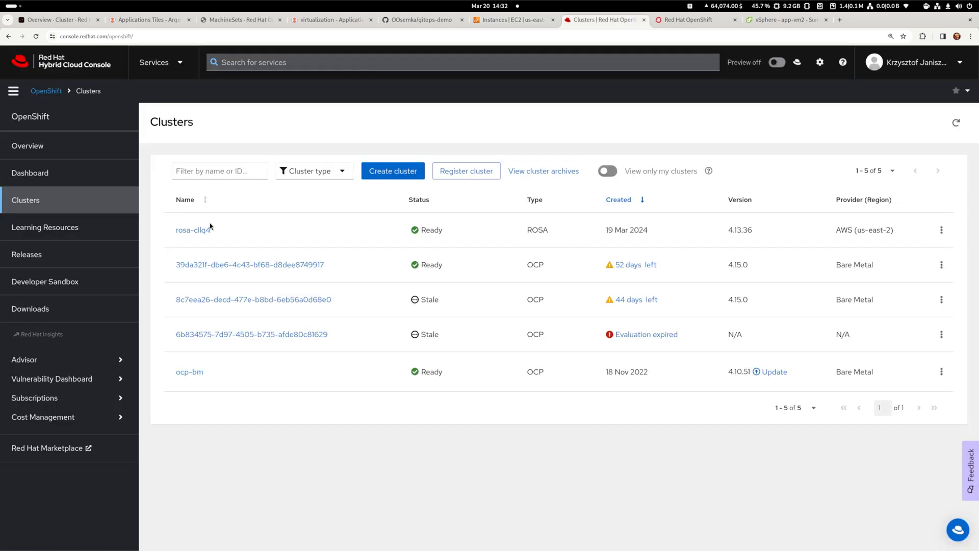
Edit the baremetal-workers machine pool of cluster rosa-cllq4 with its three m5d.metal nodes
left_click(192, 229)
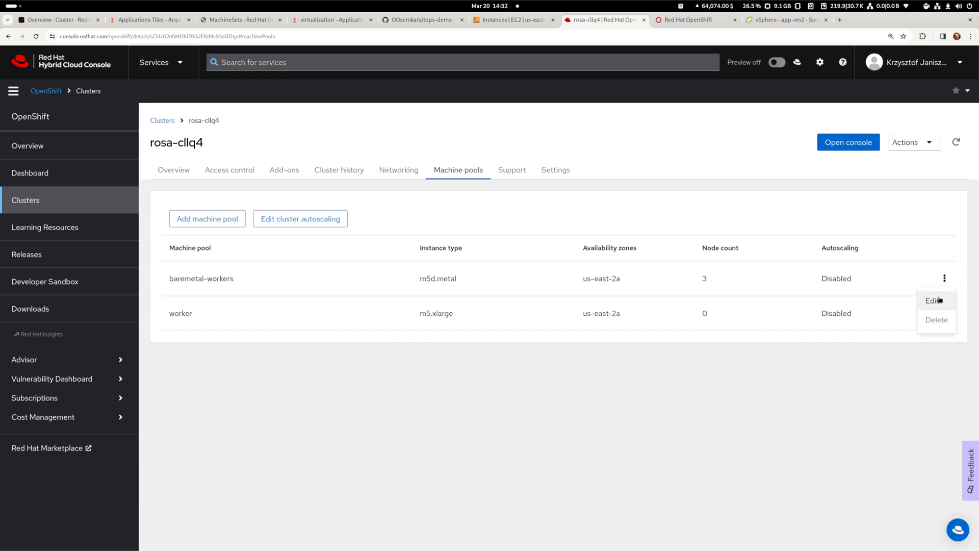
left_click(933, 301)
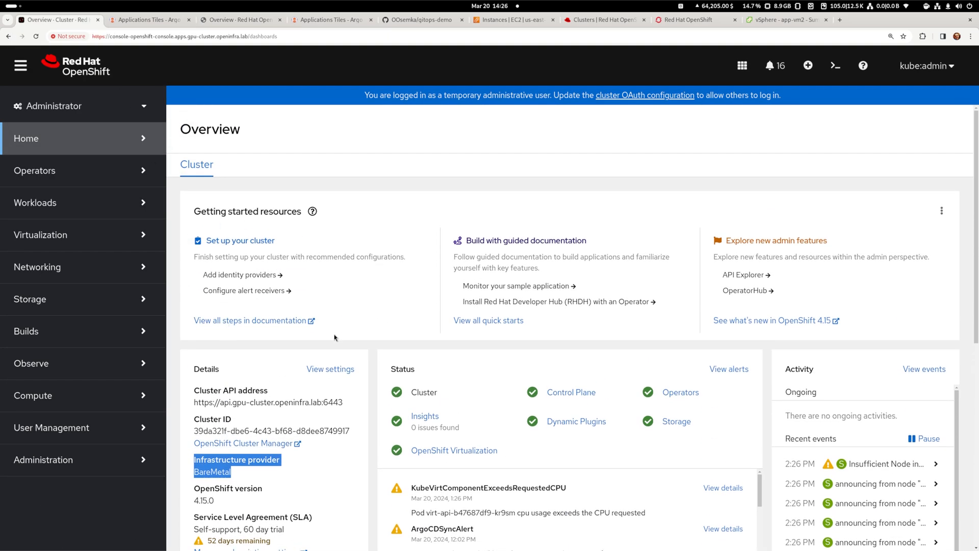
mouse_move(510, 454)
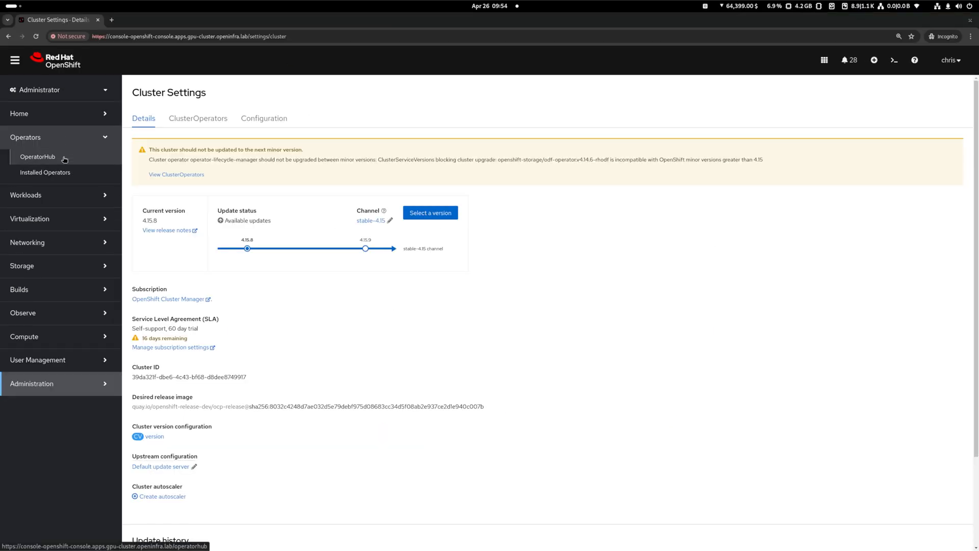
Search OperatorHub for 'gitops' and launch Cluster Argo CD from the application launcher
left_click(37, 157)
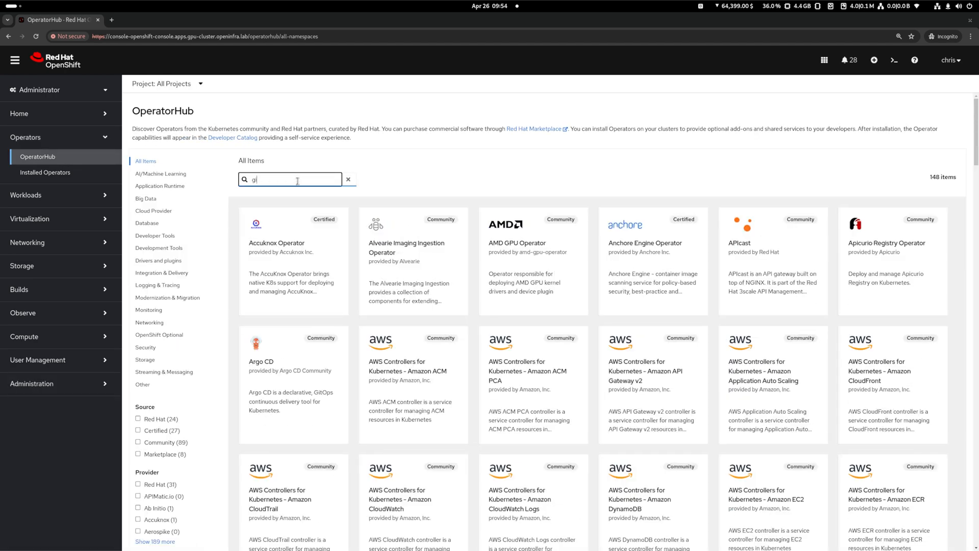
type("itops")
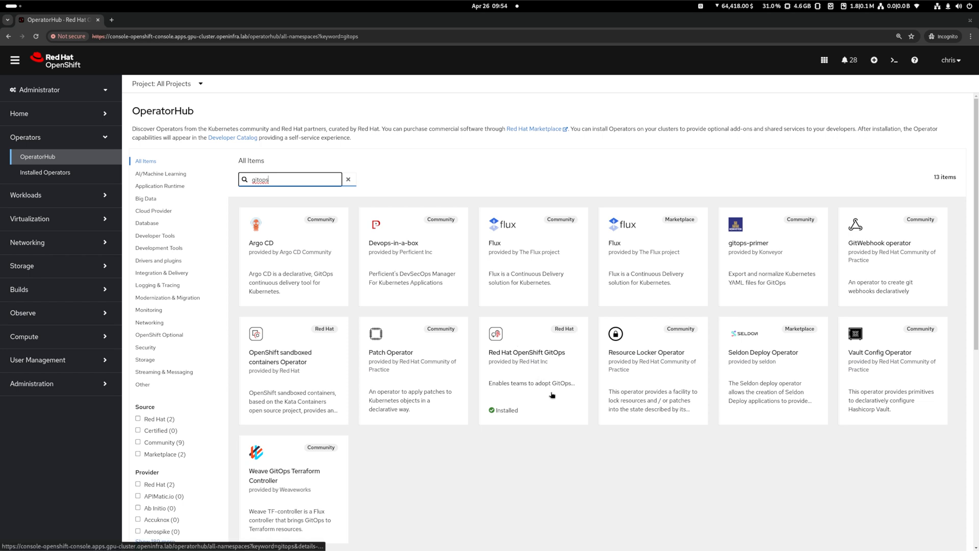
left_click(823, 60)
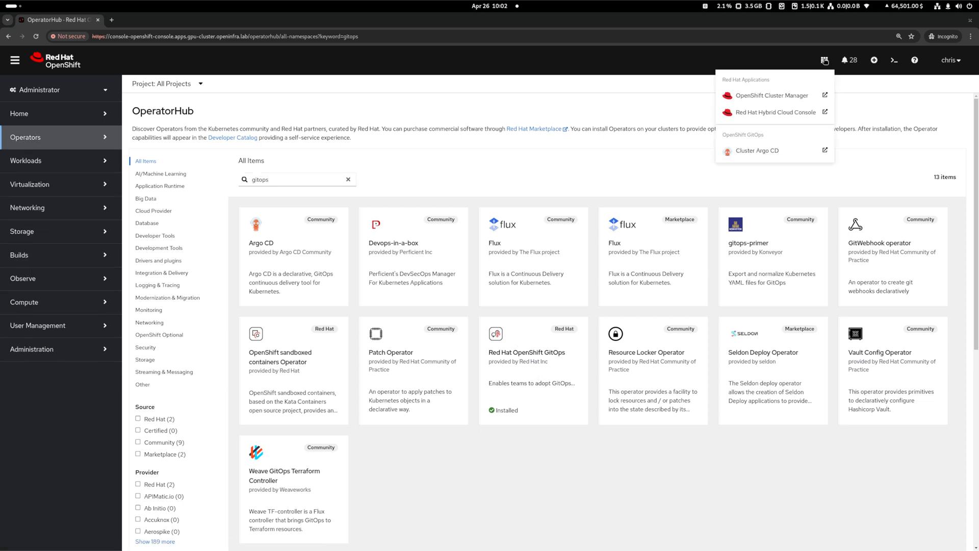
left_click(757, 151)
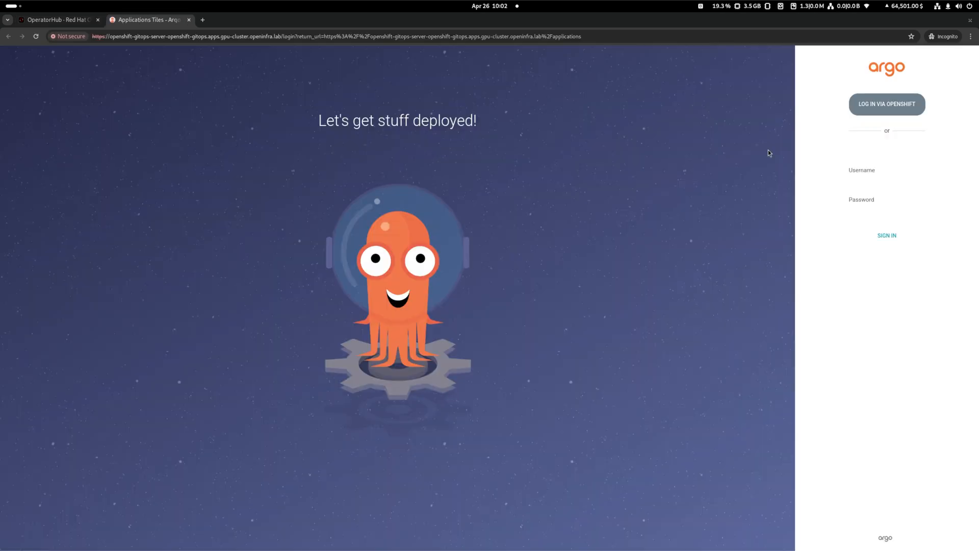
Log in to Argo CD via OpenShift to see the healthy, synced httpd-server application
left_click(887, 104)
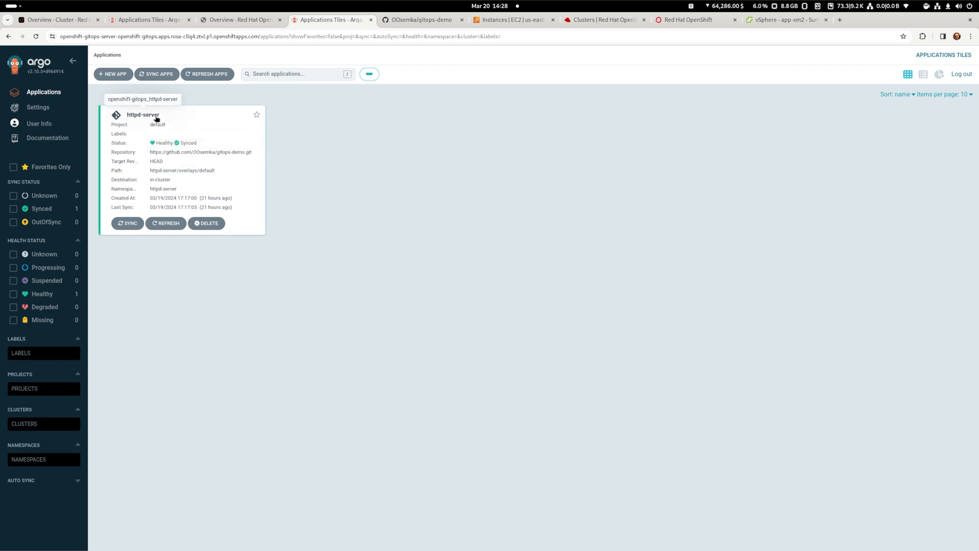
mouse_move(239, 104)
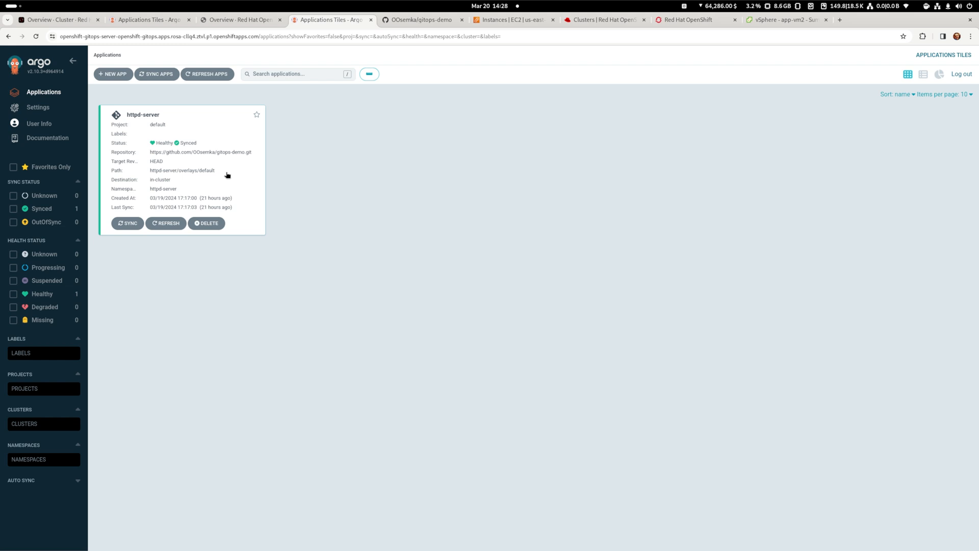
mouse_move(306, 185)
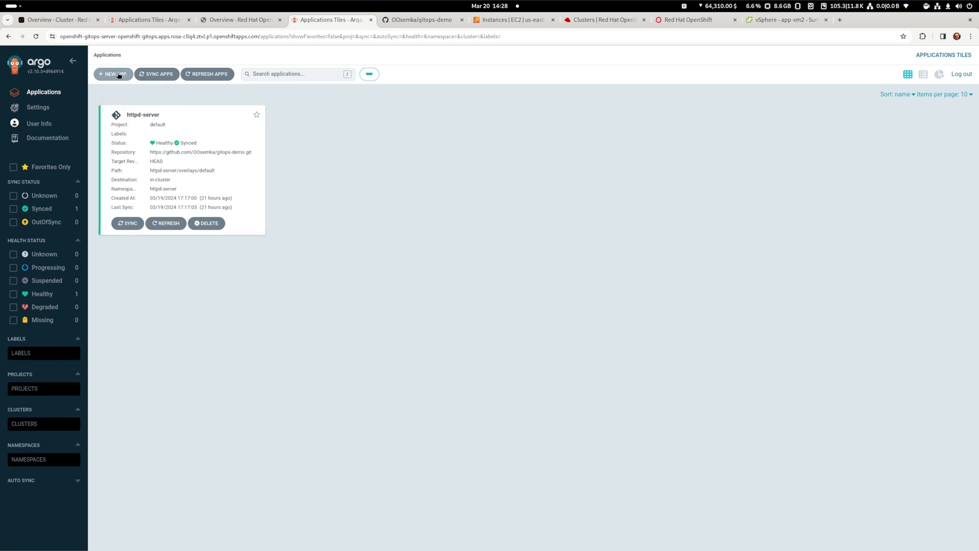
Name the new Argo CD application 'virtualization'
type("virtu")
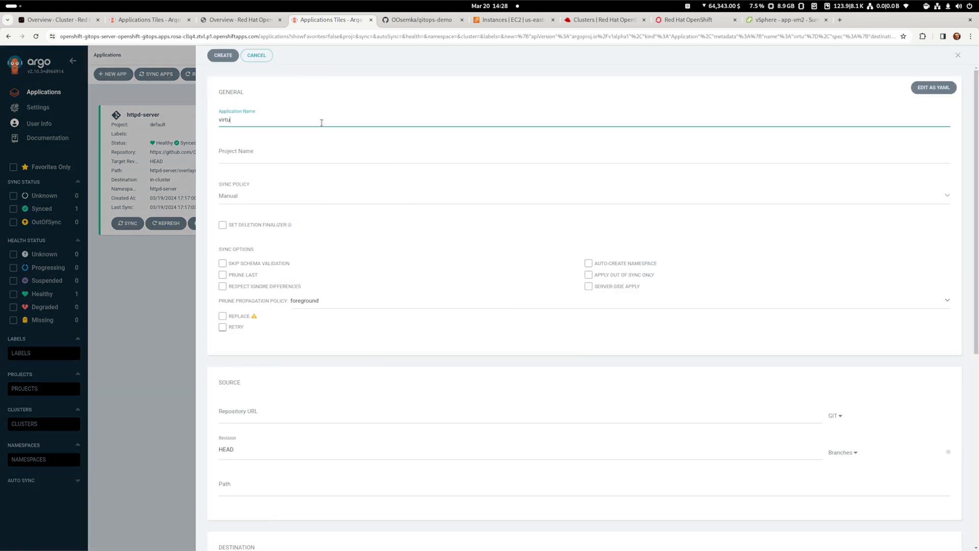
type("al")
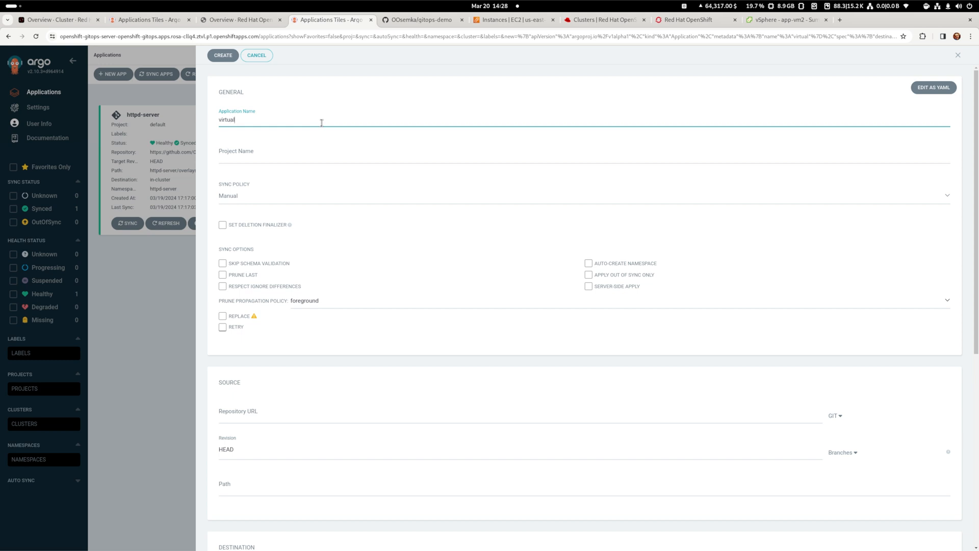
type("ization")
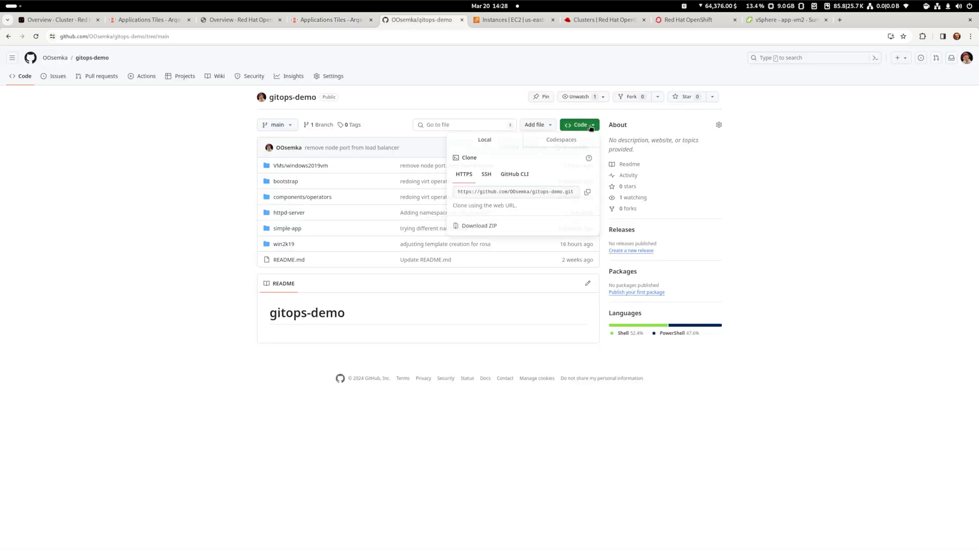
Copy the gitops-demo repository's HTTPS clone URL from GitHub
left_click(333, 19)
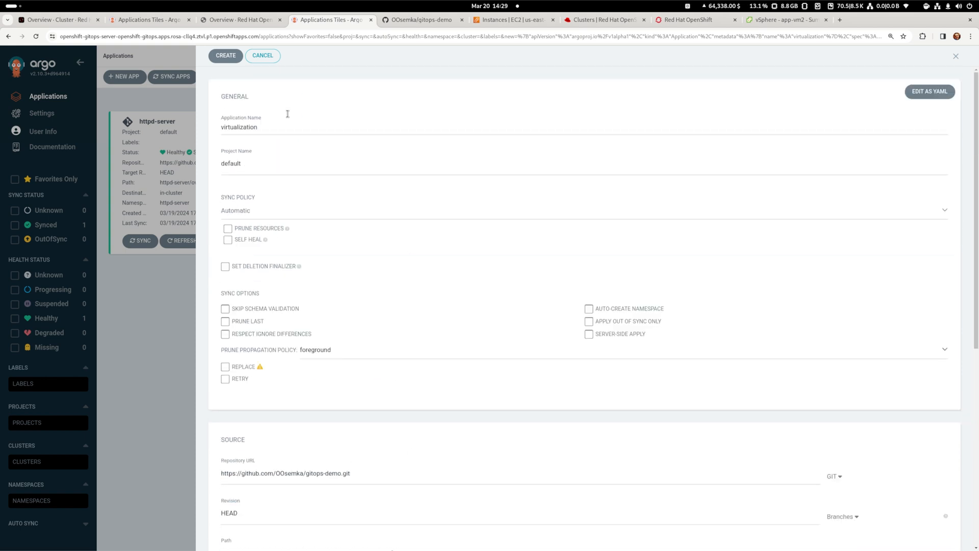
Create the virtualization application with project default, automatic sync and the gitops-demo URL
left_click(226, 55)
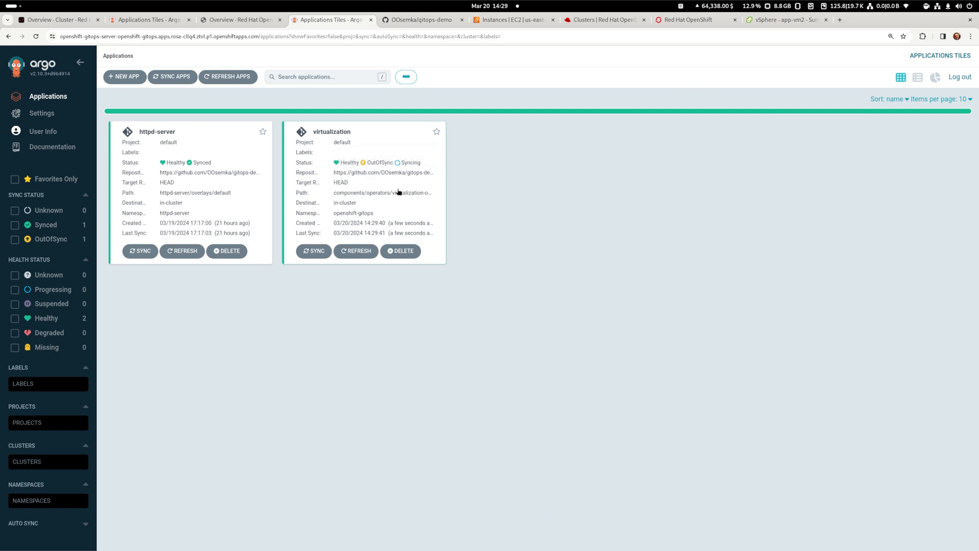
left_click(332, 132)
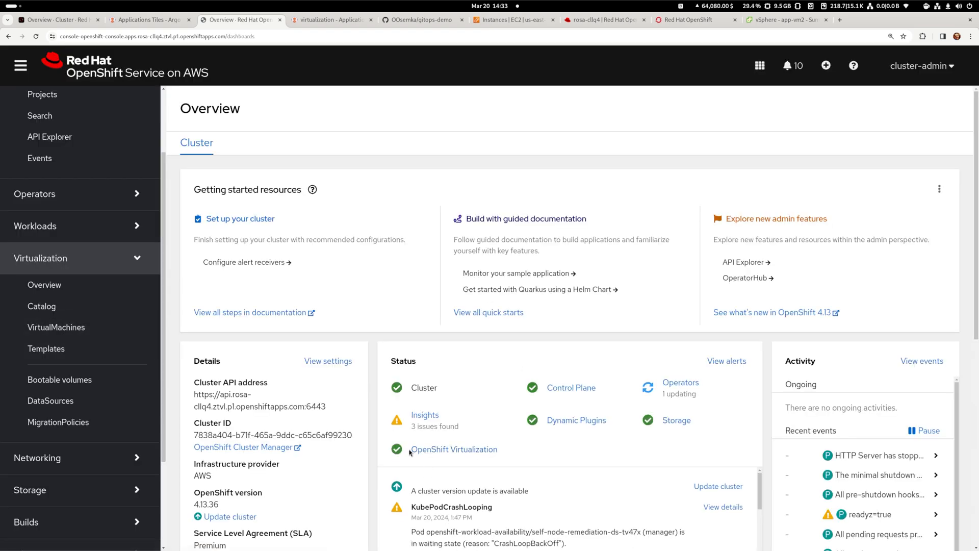
Create the rhel9-uncertain-pony VM from the RHEL 9 template and return to the VirtualMachines list
left_click(55, 326)
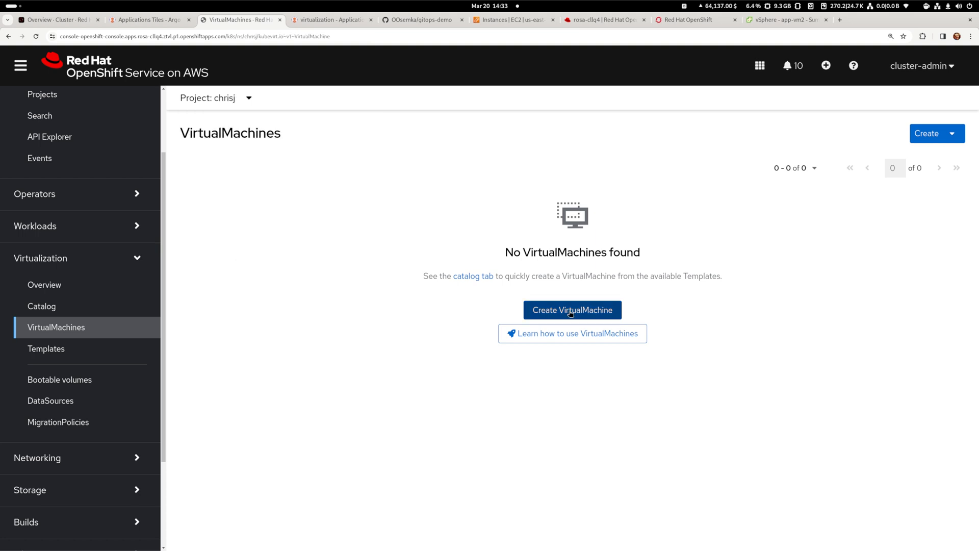
left_click(573, 310)
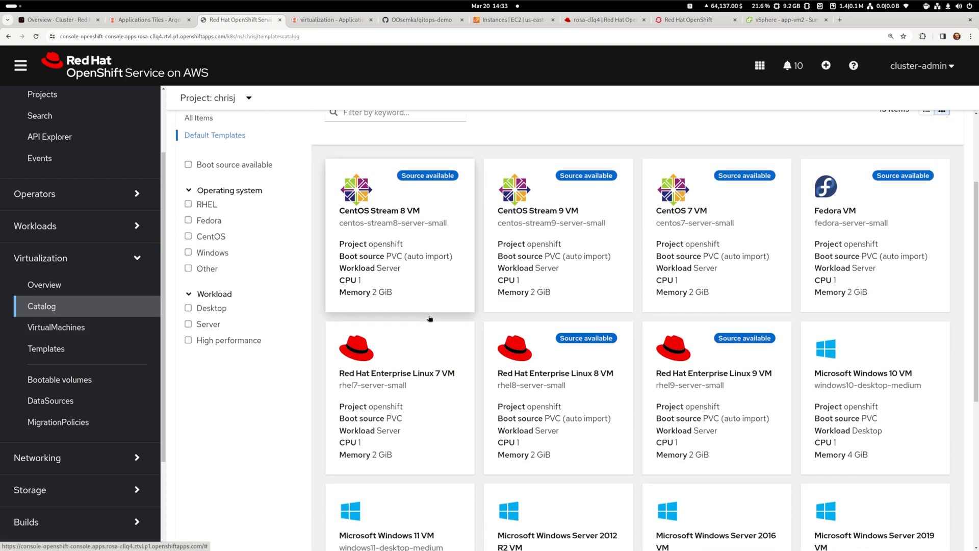
scroll("down", 3)
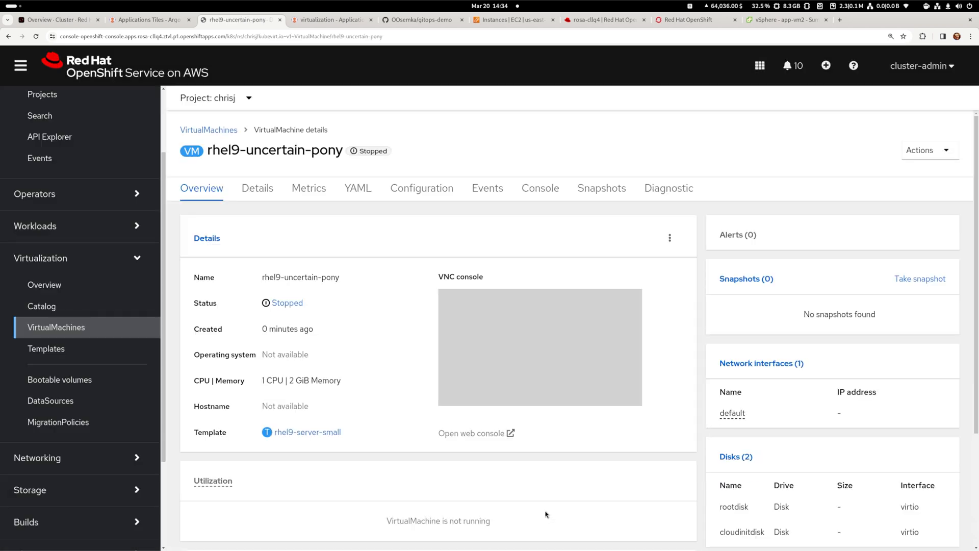
left_click(541, 188)
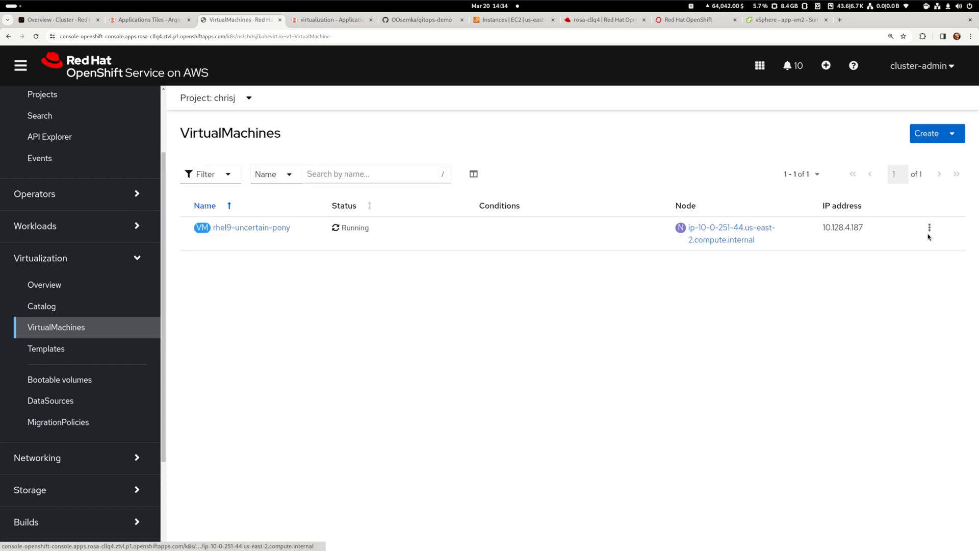
Migrate rhel9-uncertain-pony to node ip-10-0-194-9 from its actions menu
left_click(930, 226)
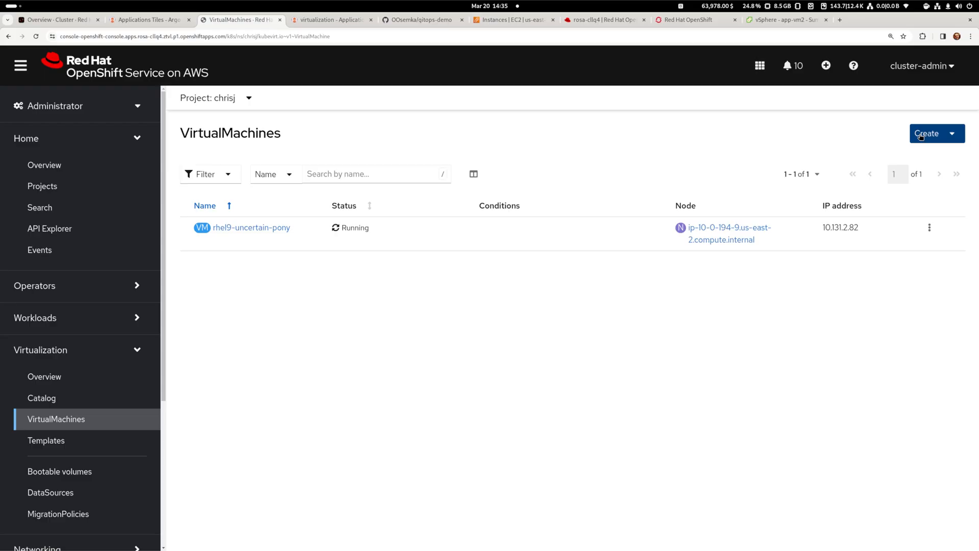
Review the VM template catalog via Create > From template, then return to Argo CD applications
left_click(955, 132)
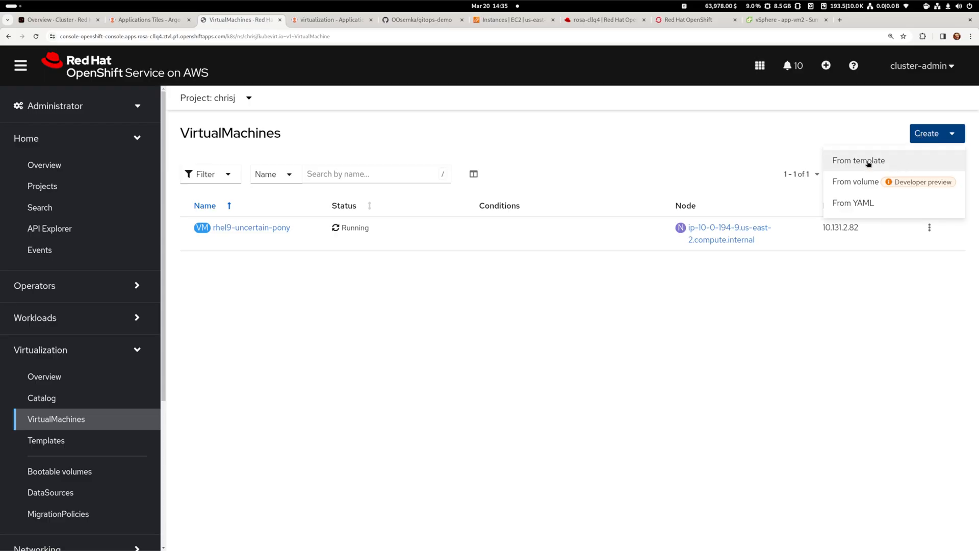
left_click(858, 160)
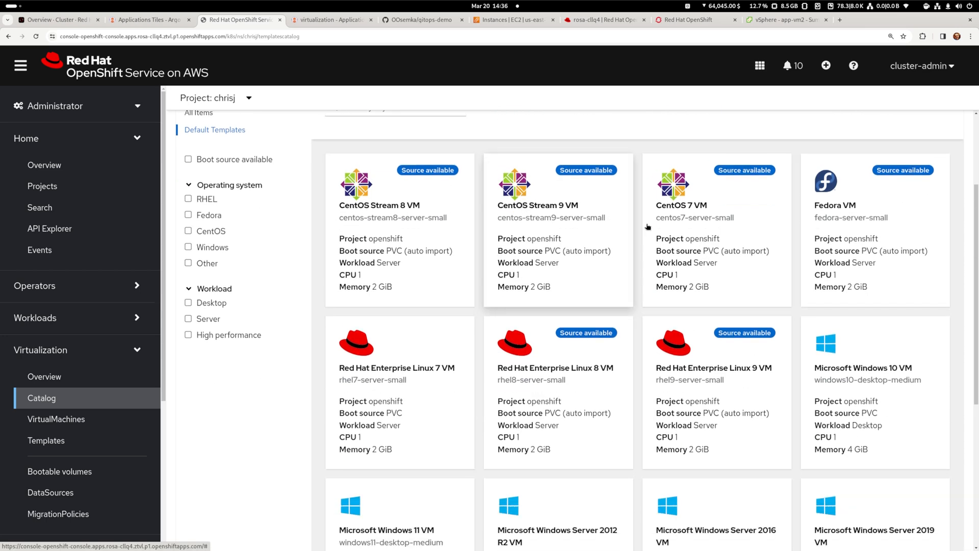
left_click(331, 19)
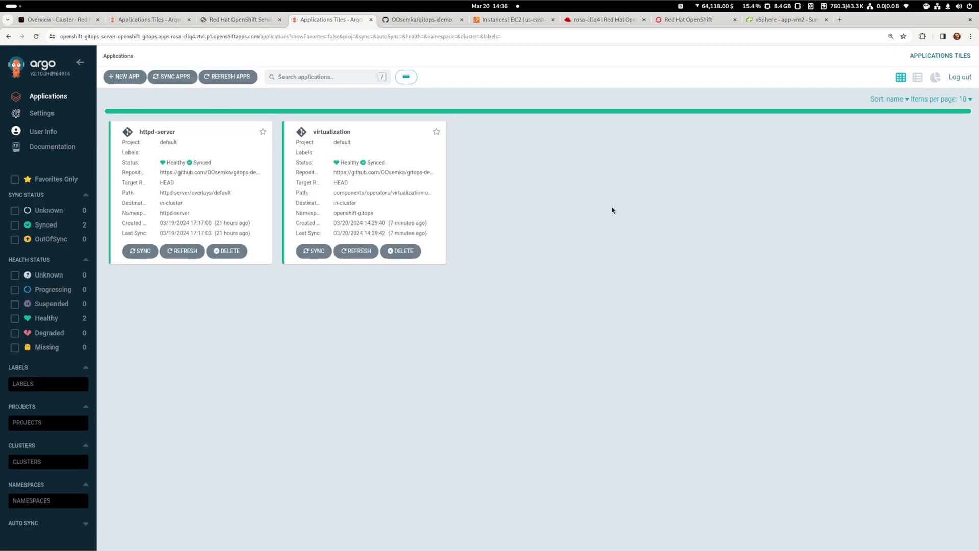
Define new app windows-template from gitops-demo path win2k19/overlays/aws-rosa into namespace kubevirt-gitops
left_click(124, 77)
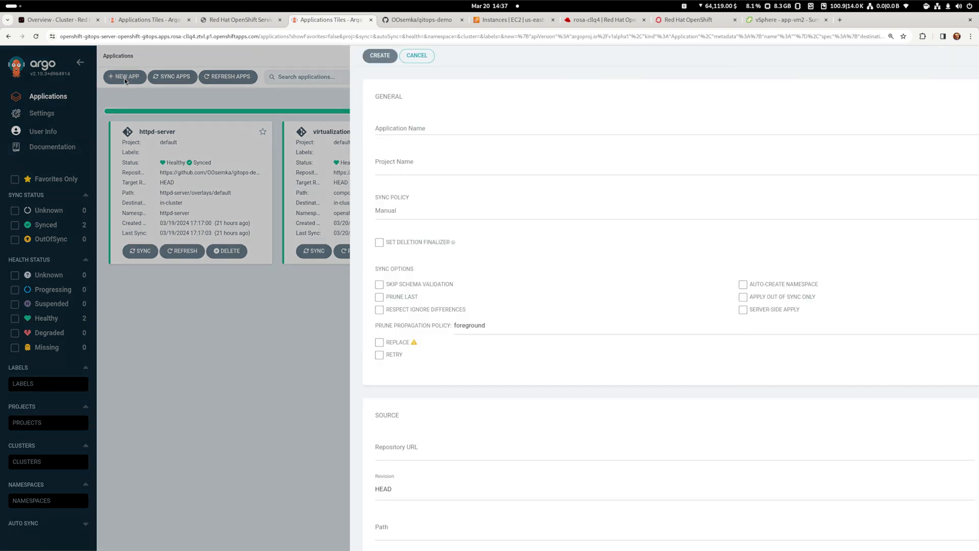
type("windows-templ")
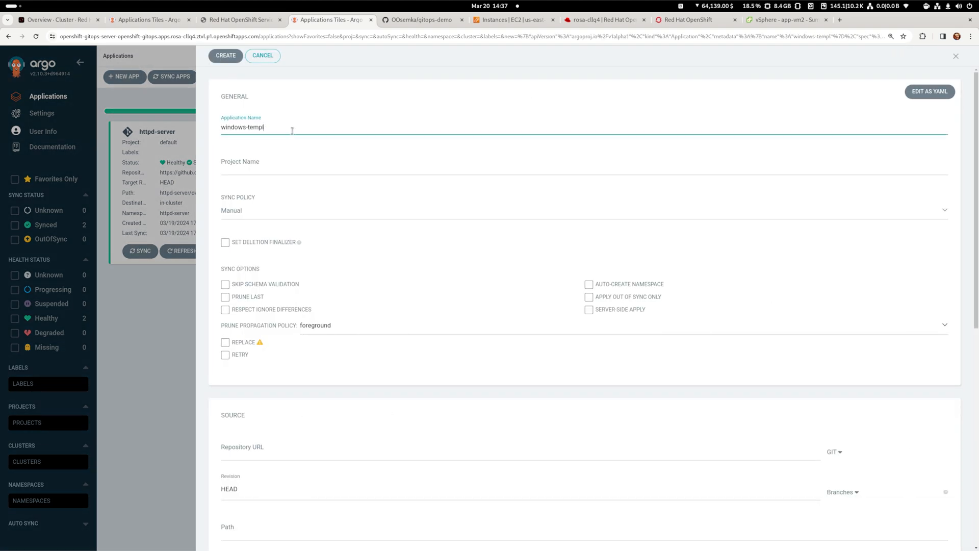
scroll("down", 3)
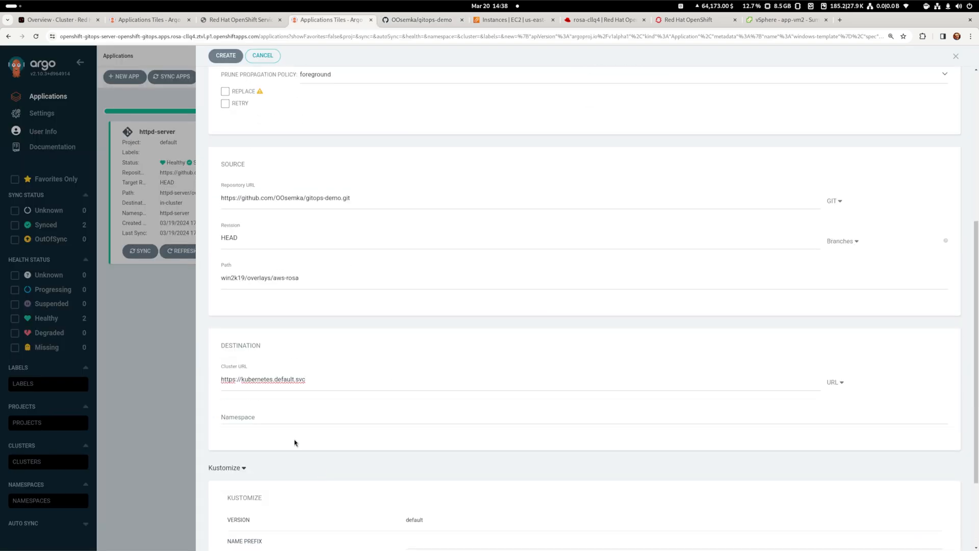
type("kubevirt-g")
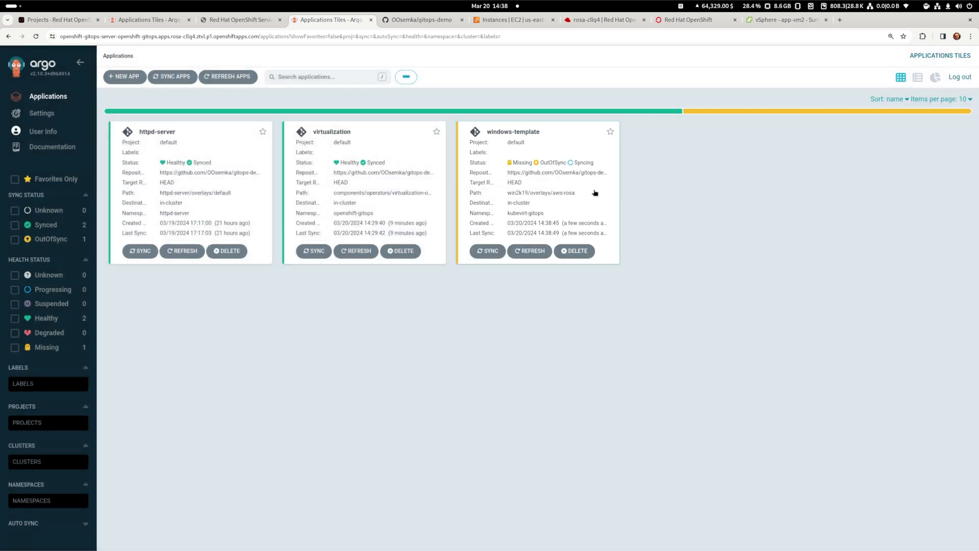
View the windows-install VM's console showing Windows Setup running
left_click(512, 132)
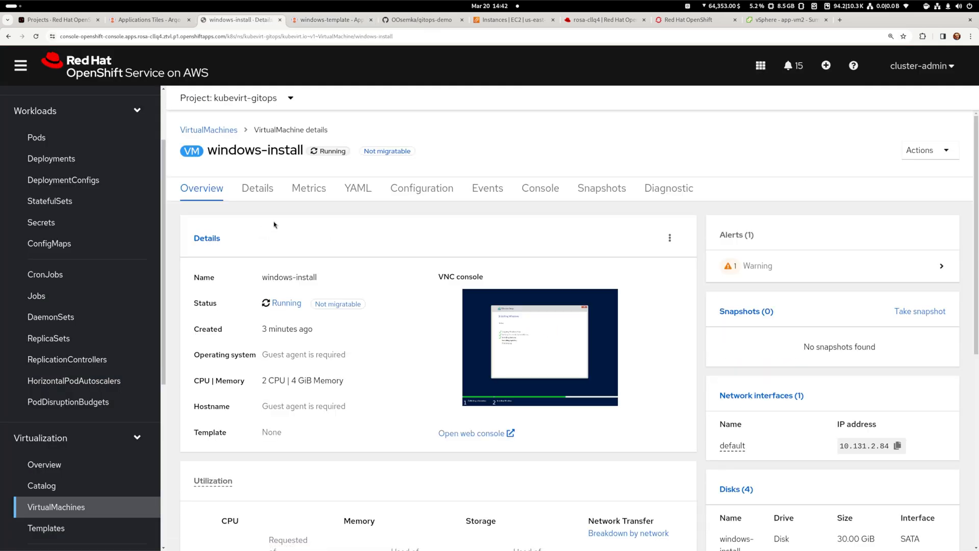
left_click(541, 188)
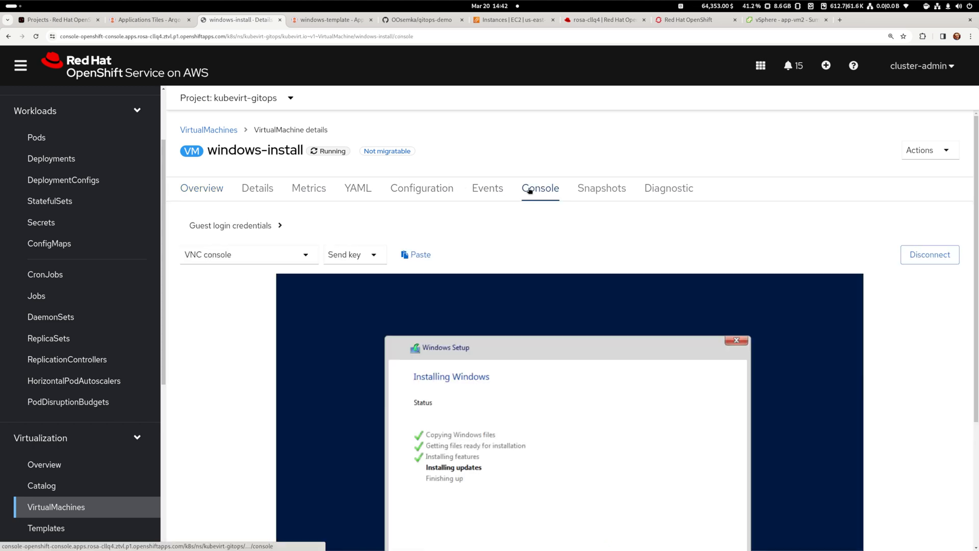
scroll("down", 3)
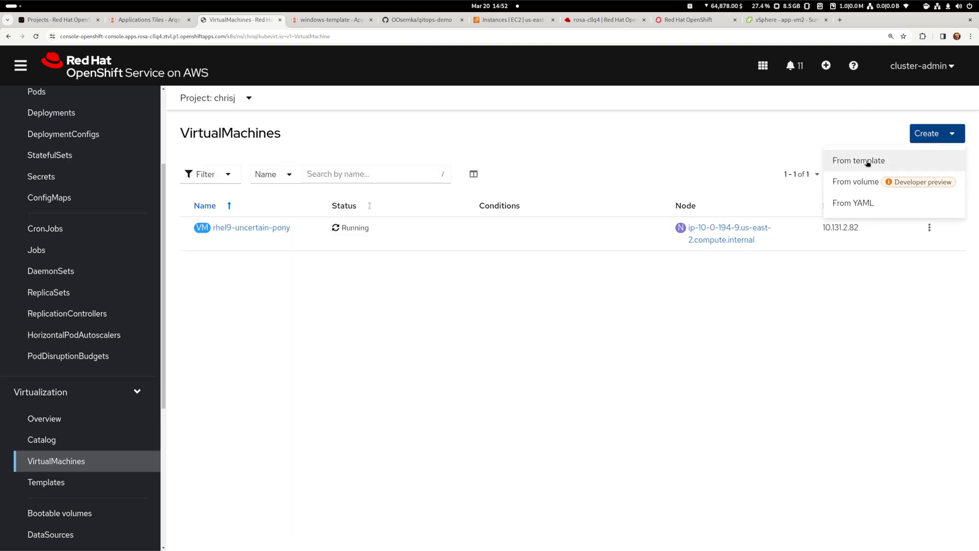
Check the Microsoft Windows Server 2019 VM tile in the template catalog for an available boot source
left_click(859, 161)
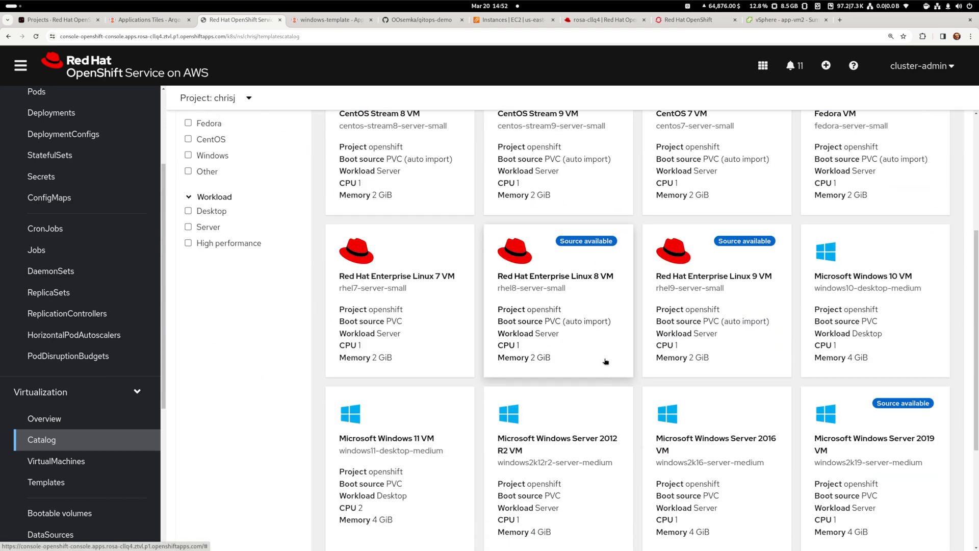
mouse_move(891, 444)
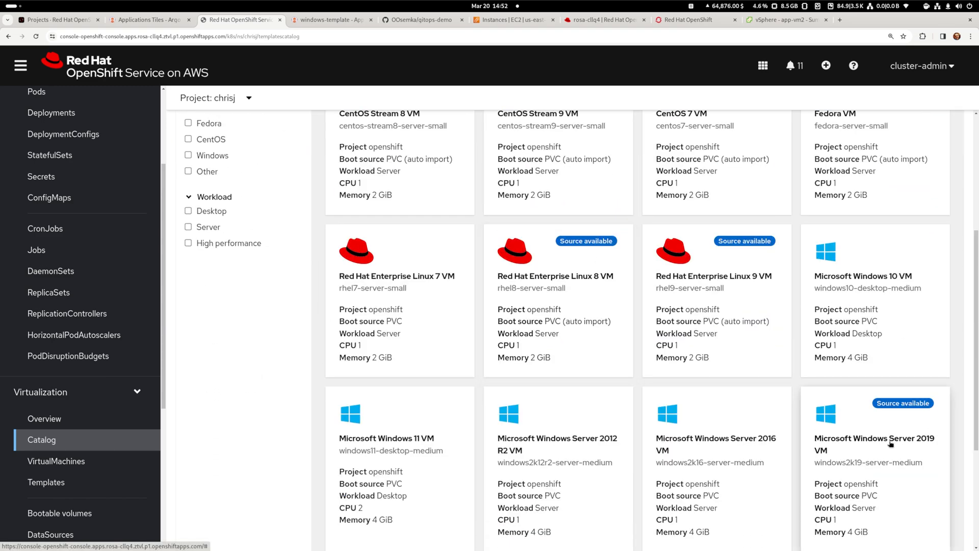
left_click(892, 445)
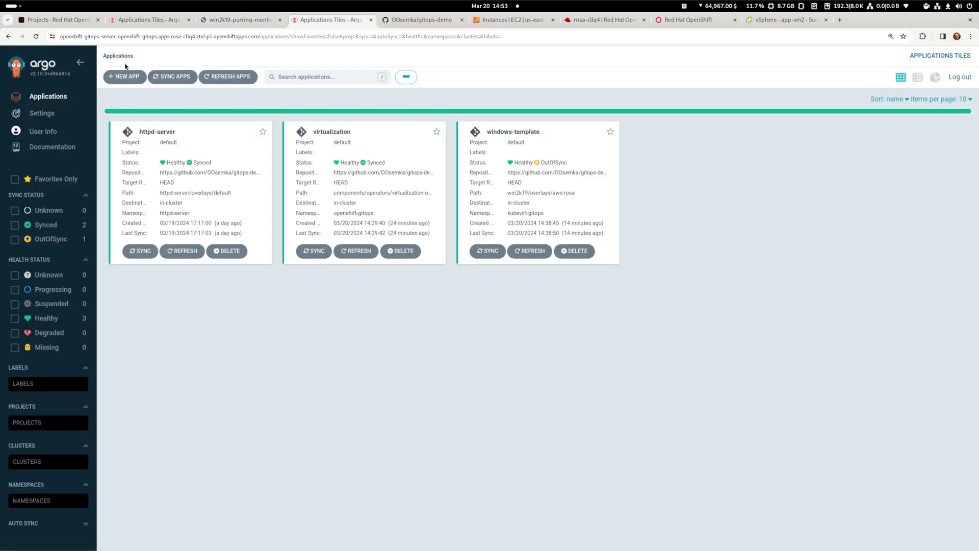
mouse_move(172, 113)
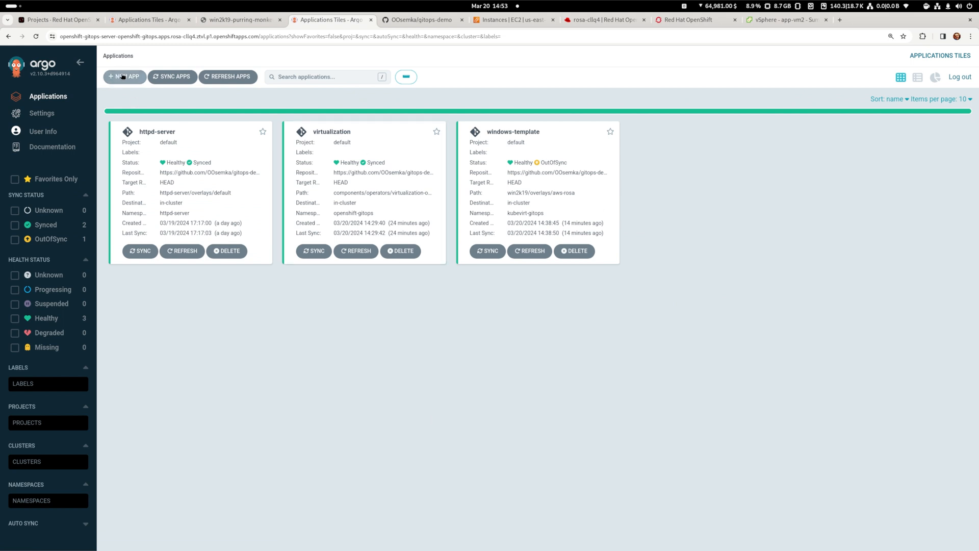
Define new app windows2019vm from path VMs/windows2019vm/overlay/aws into namespace windowsvm-gitops
left_click(124, 77)
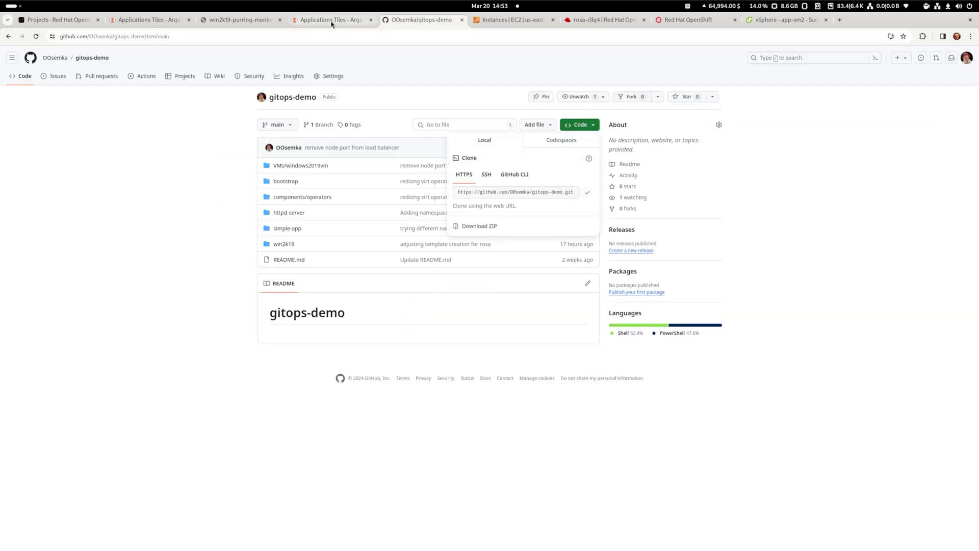
left_click(331, 19)
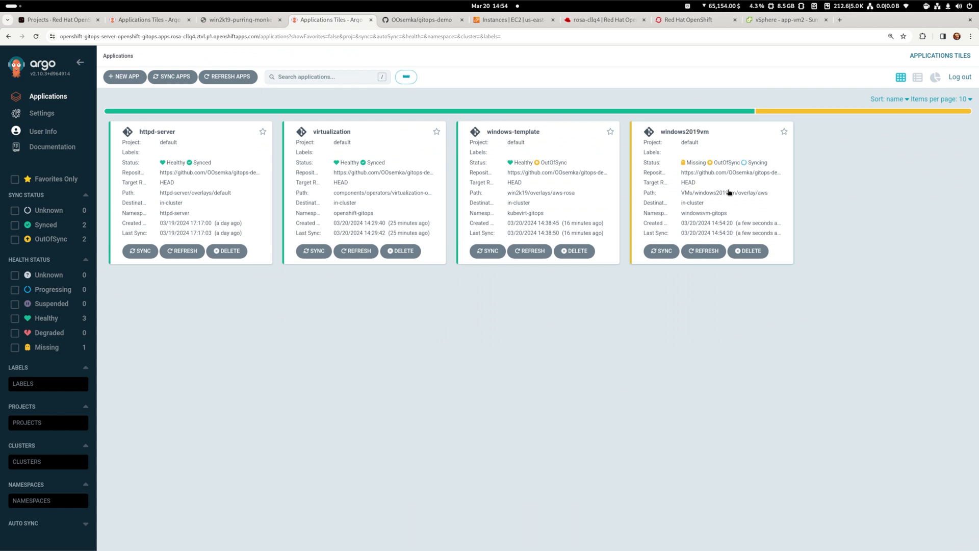
Inspect windows2019vm's windows-loadbalancer Service manifest exposing RDP port 3389, then switch to the VM tab
left_click(685, 132)
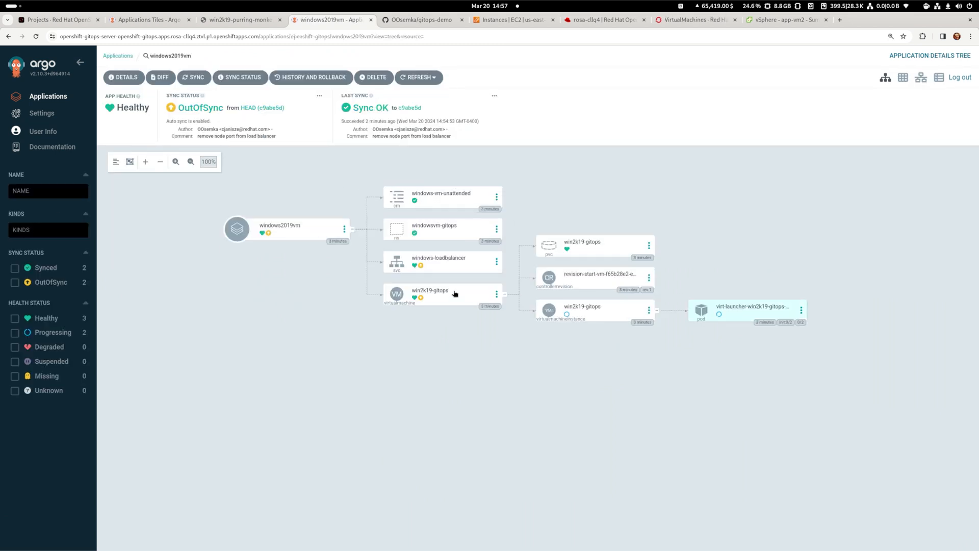
left_click(439, 262)
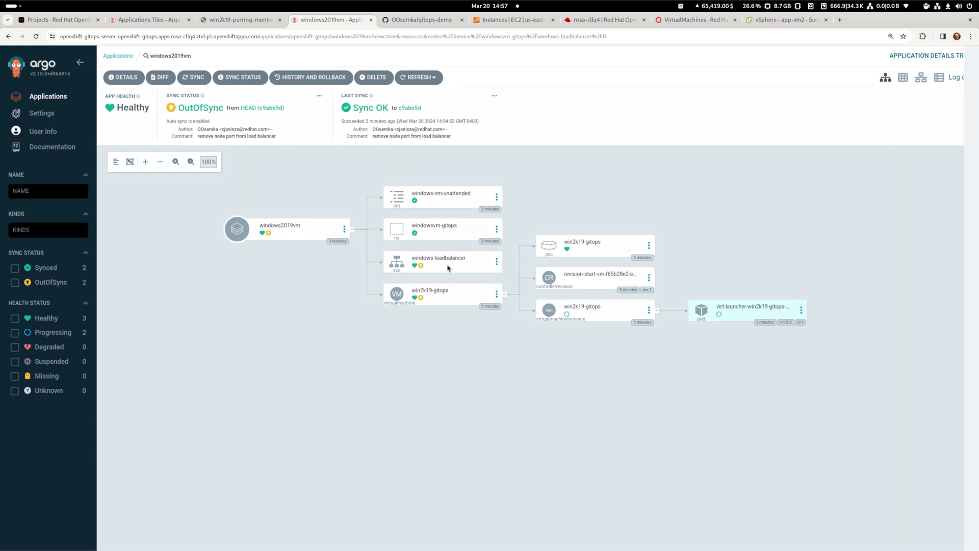
left_click(439, 257)
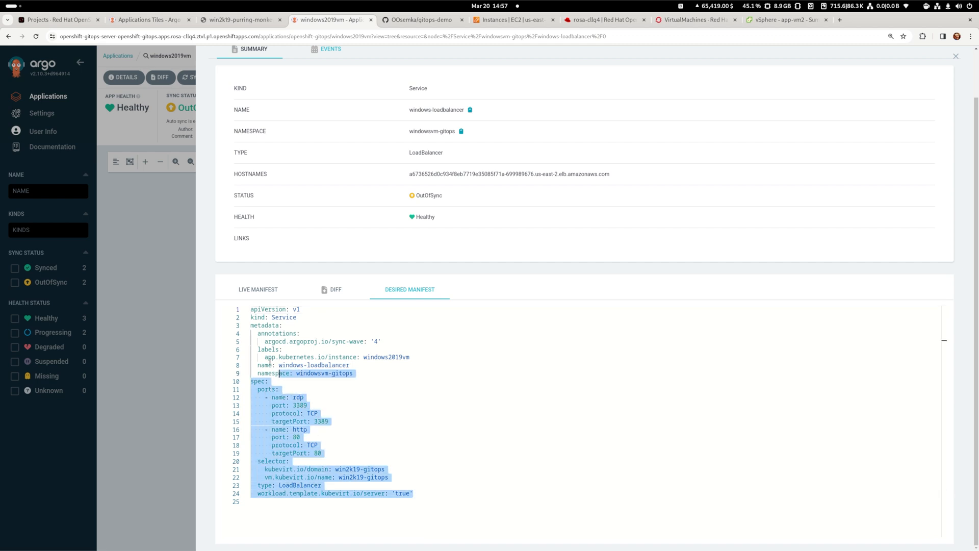
left_click(241, 20)
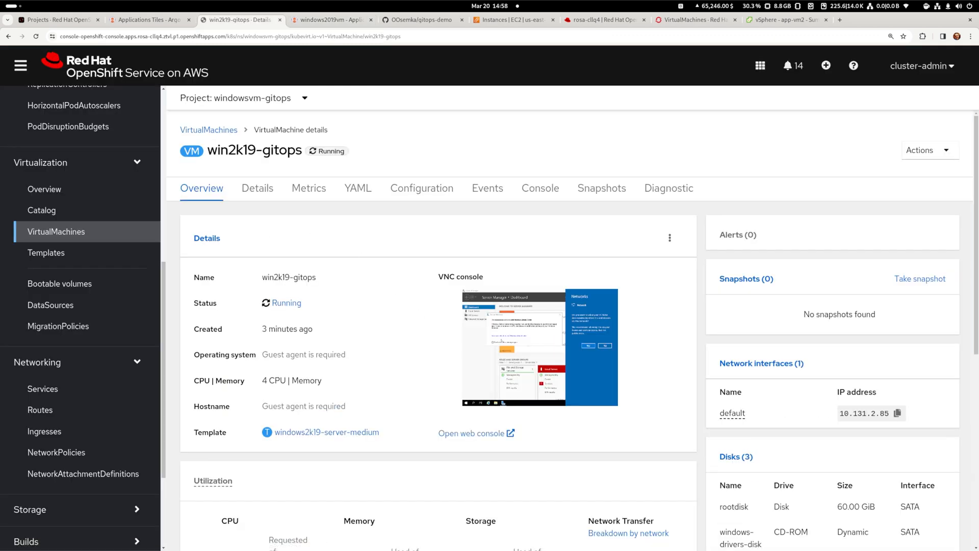
Copy windows-loadbalancer's external hostname from Networking > Services and connect over RDP in Remmina
scroll("down", 3)
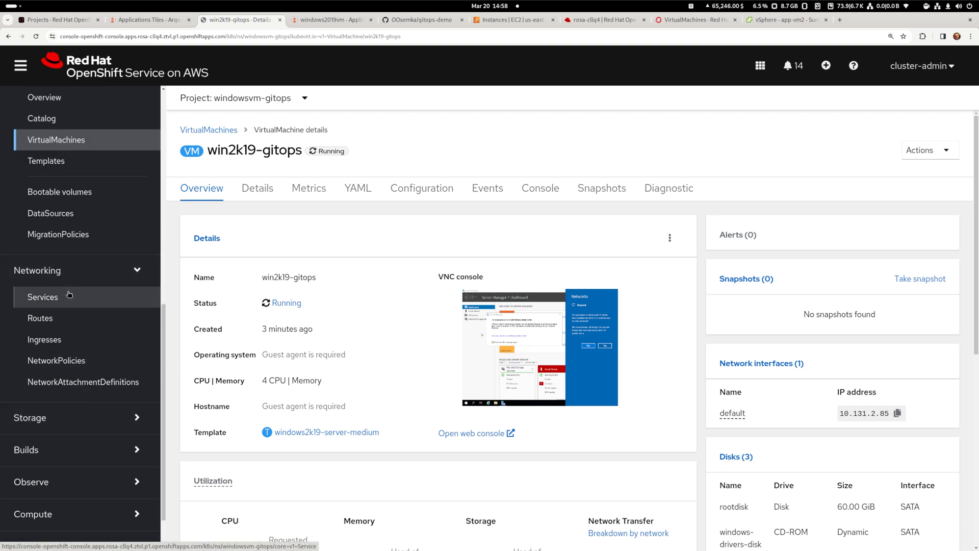
left_click(43, 297)
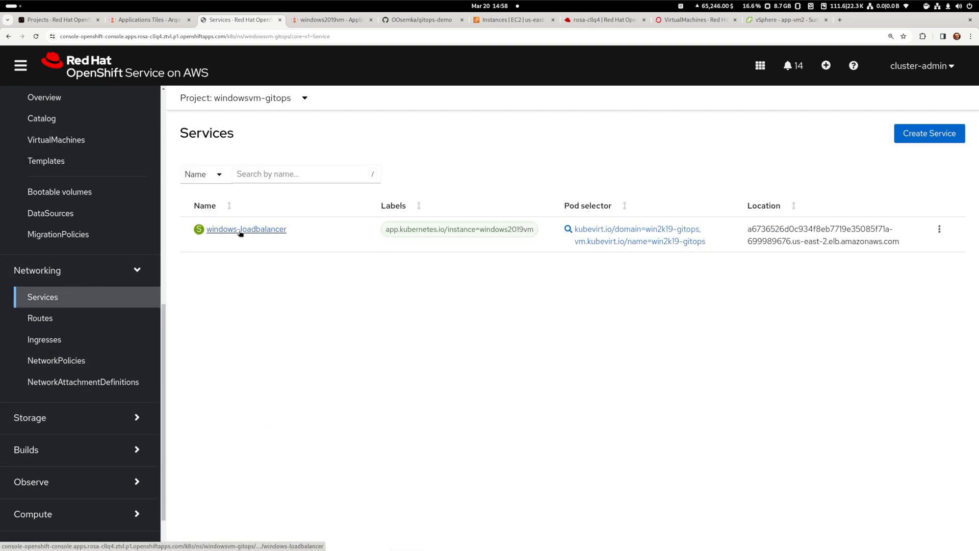
mouse_move(702, 237)
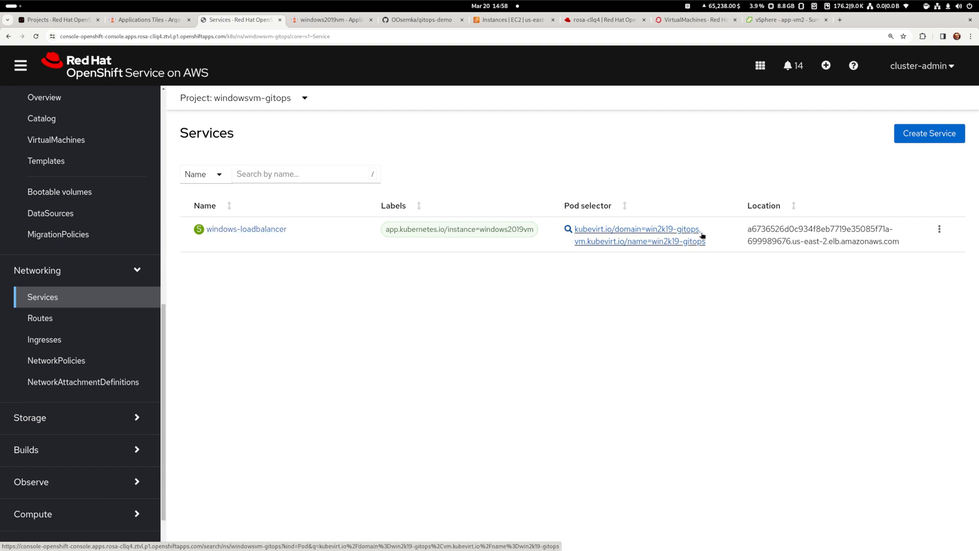
left_click(246, 228)
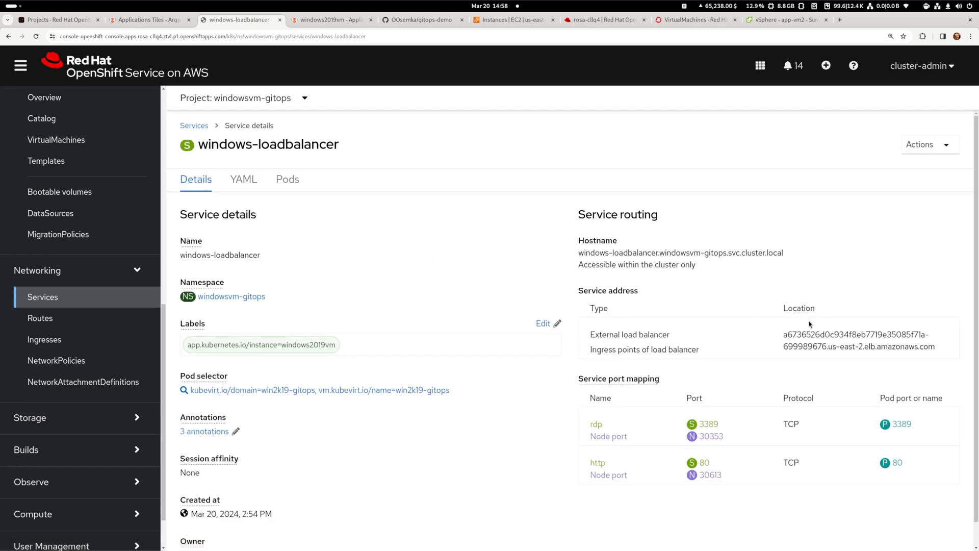
double_click(792, 334)
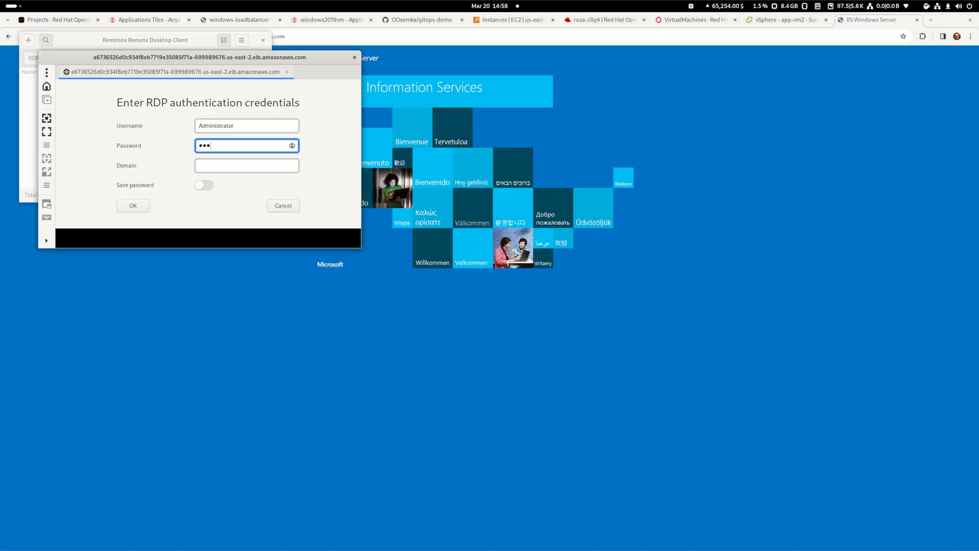
left_click(132, 206)
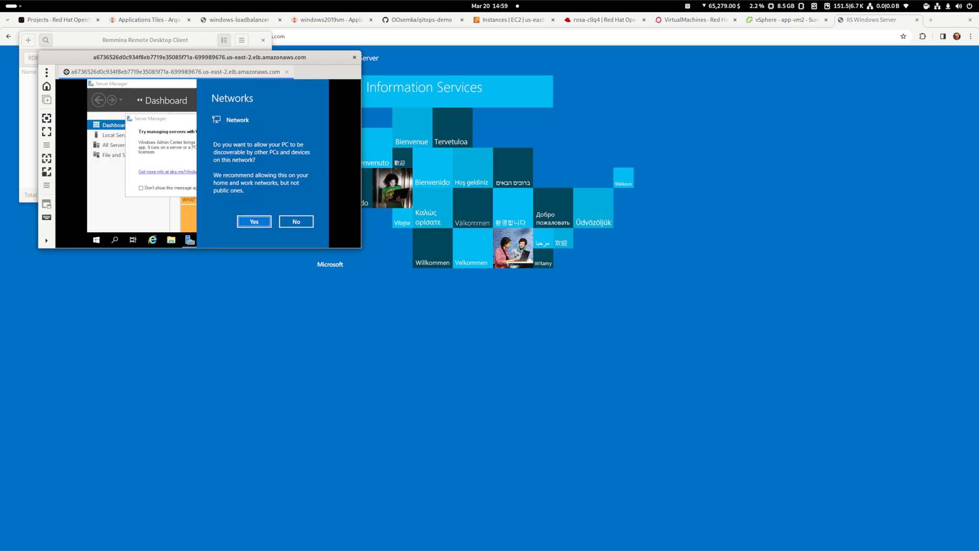